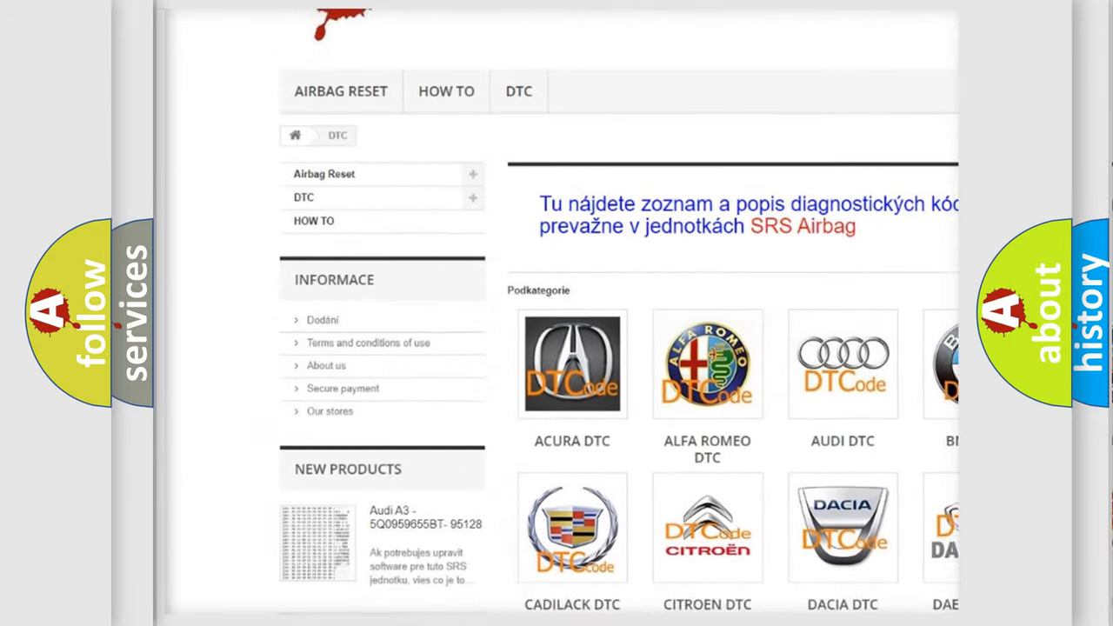
{"action": "scroll", "scroll_direction": "down", "scroll_amount": 3}
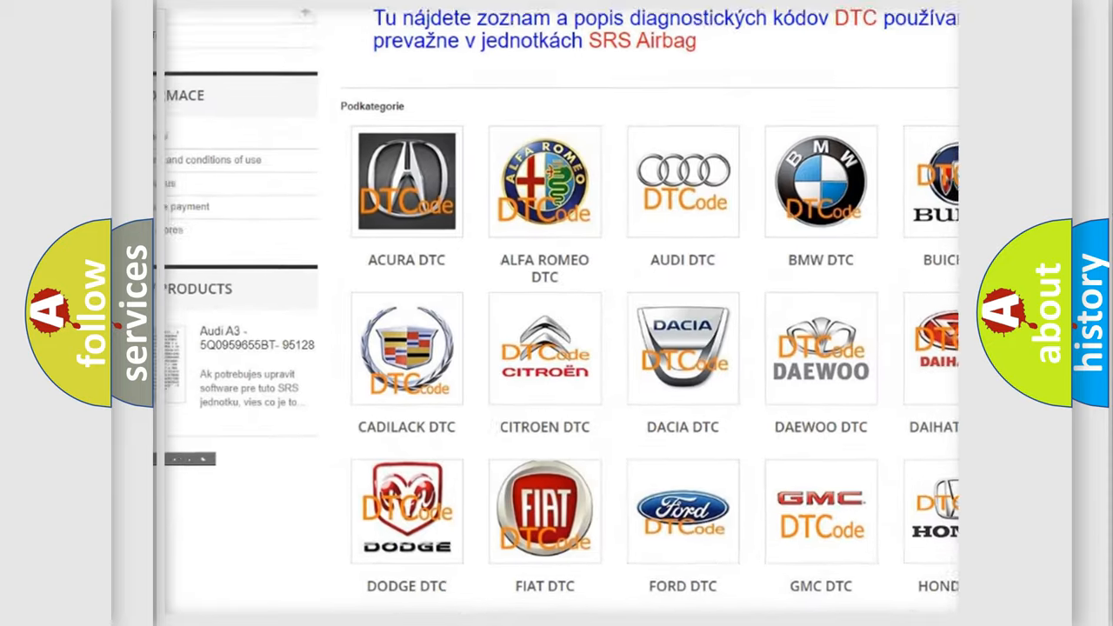
{"action": "scroll", "scroll_direction": "down", "scroll_amount": 3}
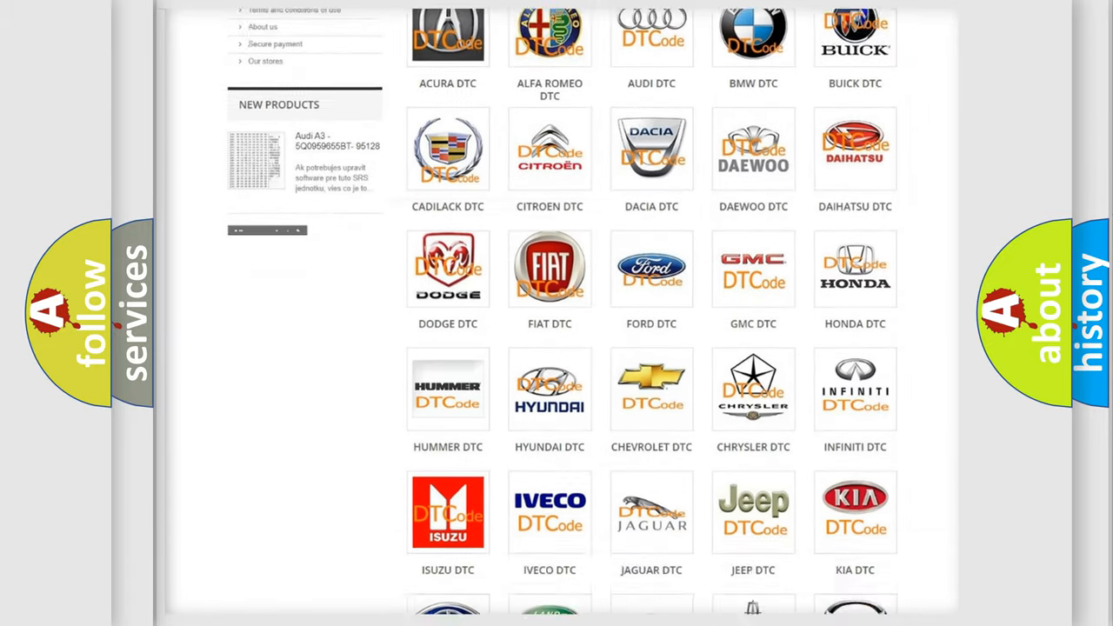
{"action": "scroll", "scroll_direction": "down", "scroll_amount": 3}
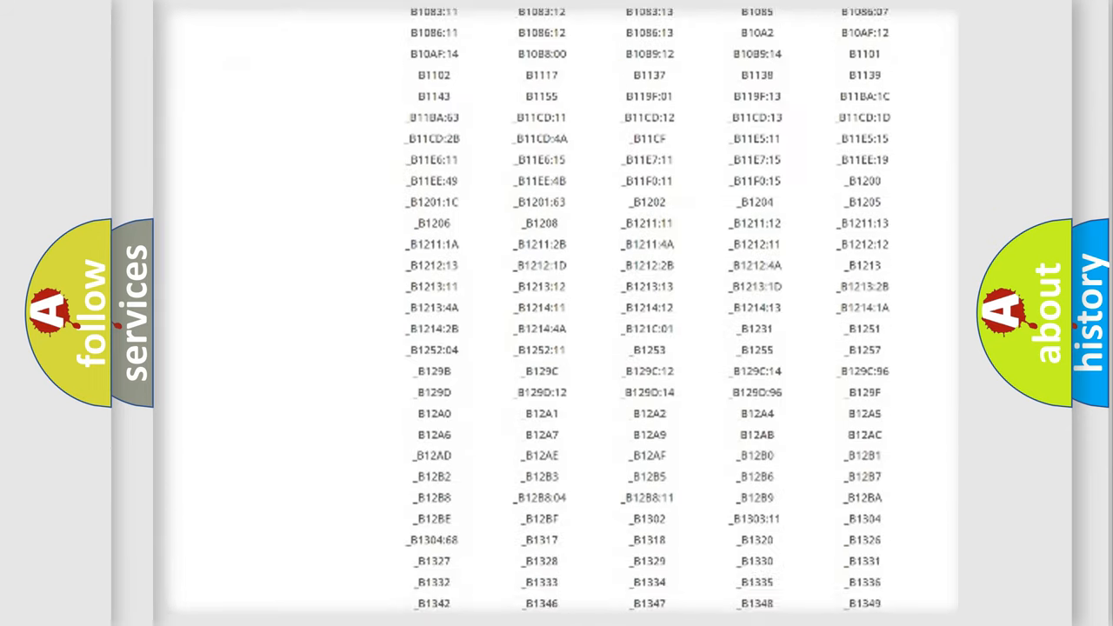
{"action": "scroll", "scroll_direction": "down", "scroll_amount": 3}
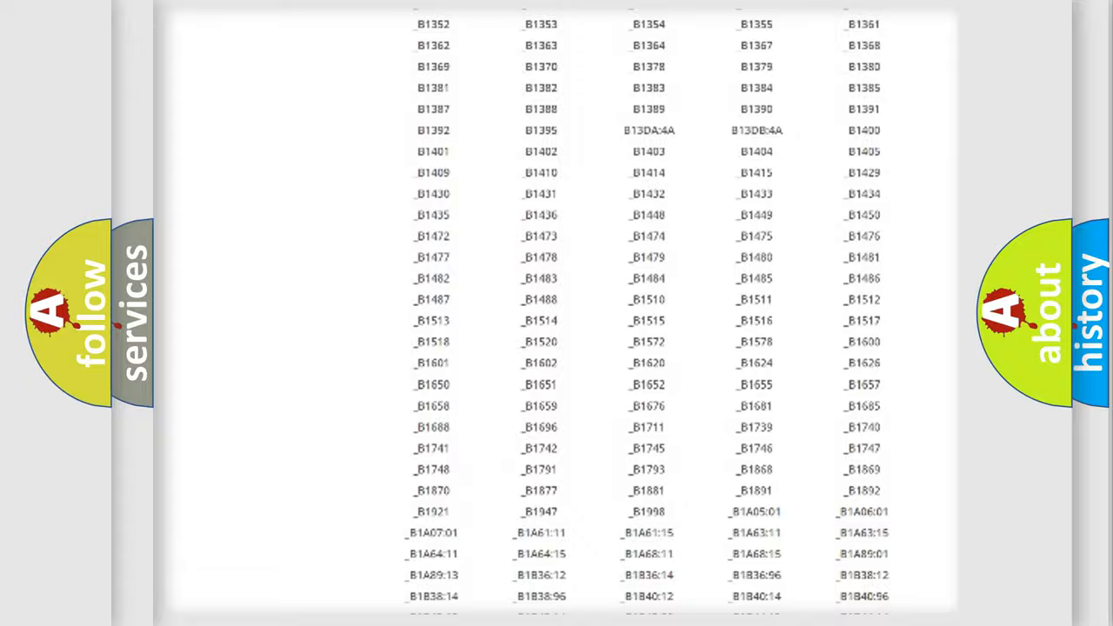